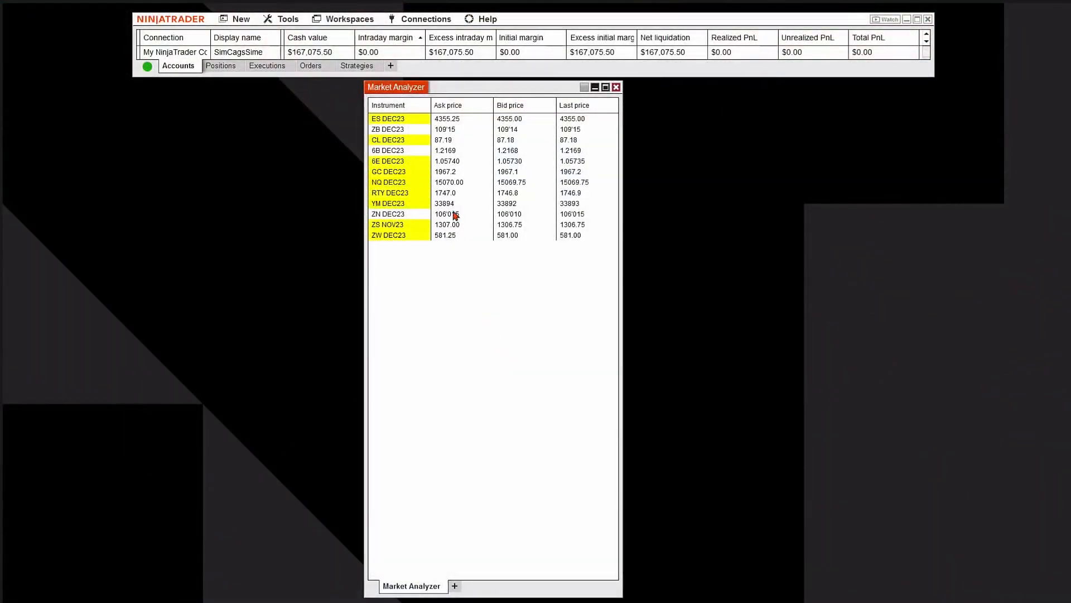
- Insert a label row at the top of the Market Analyzer named 'Stock Index Futures'
{"action": "right_click", "coordinate": [453, 214]}
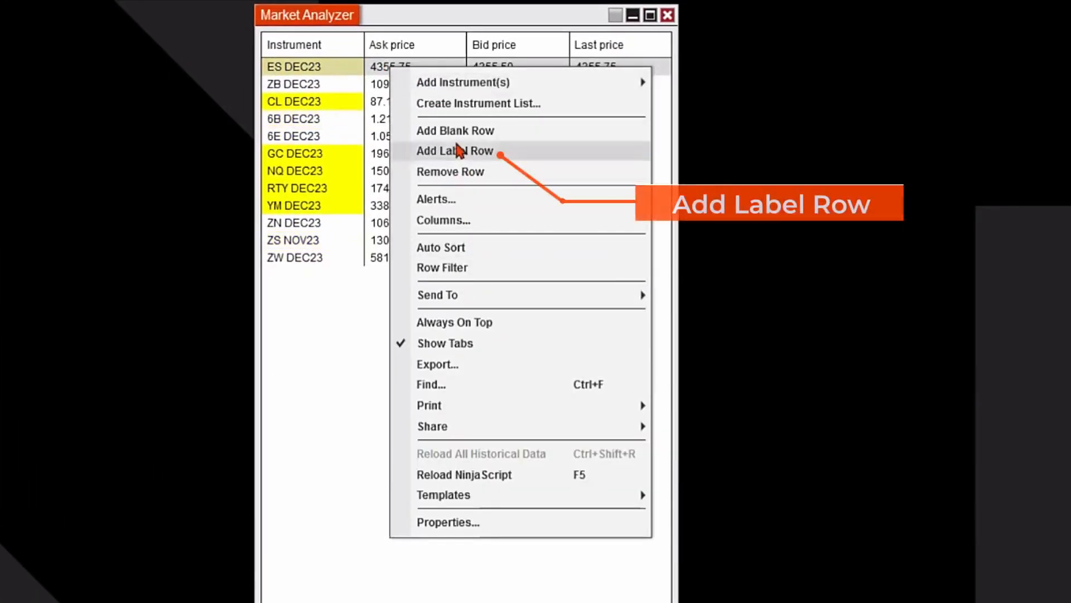
{"action": "left_click", "coordinate": [455, 150]}
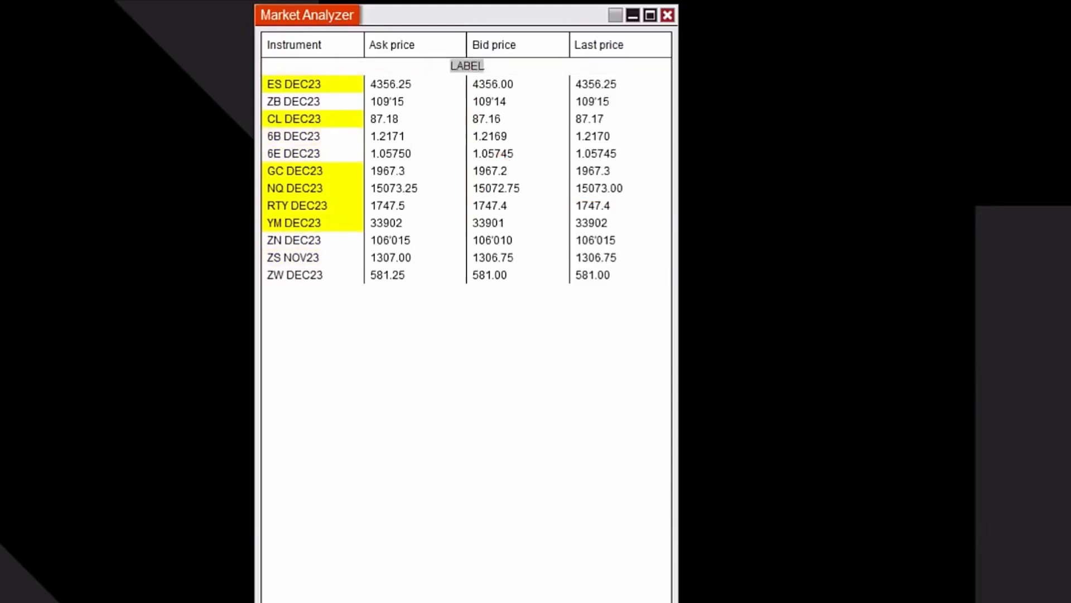
{"action": "type", "text": "Stock Index"}
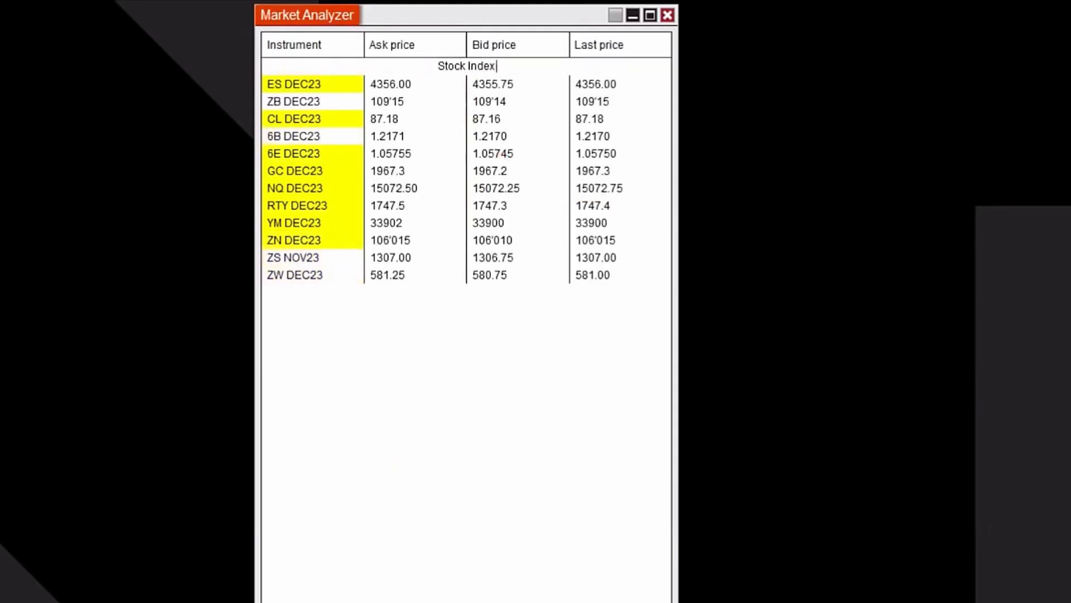
{"action": "type", "text": "Futures"}
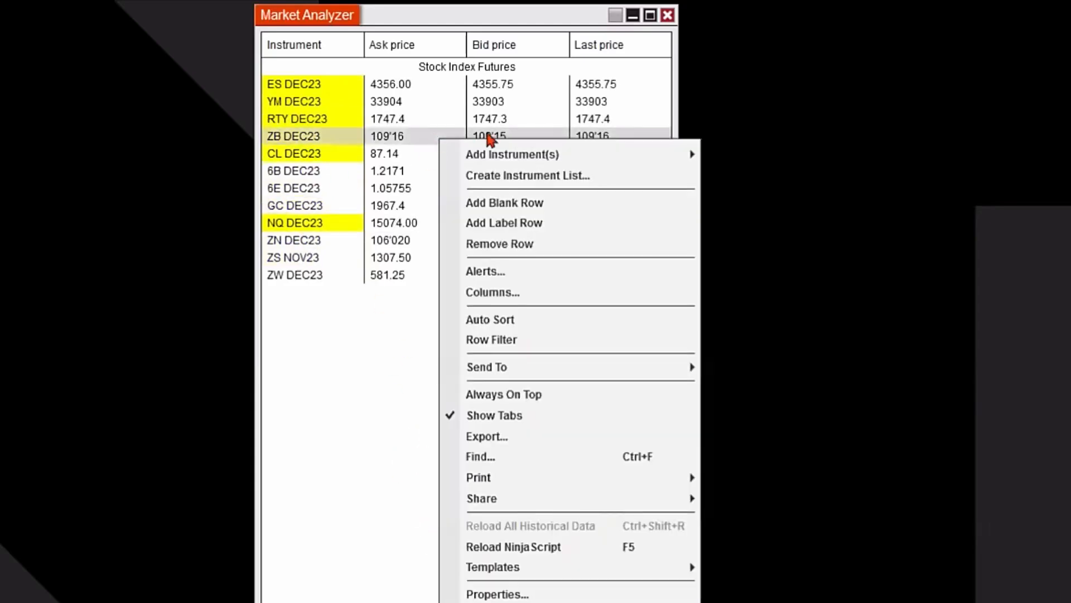
{"action": "mouse_move", "coordinate": [499, 243]}
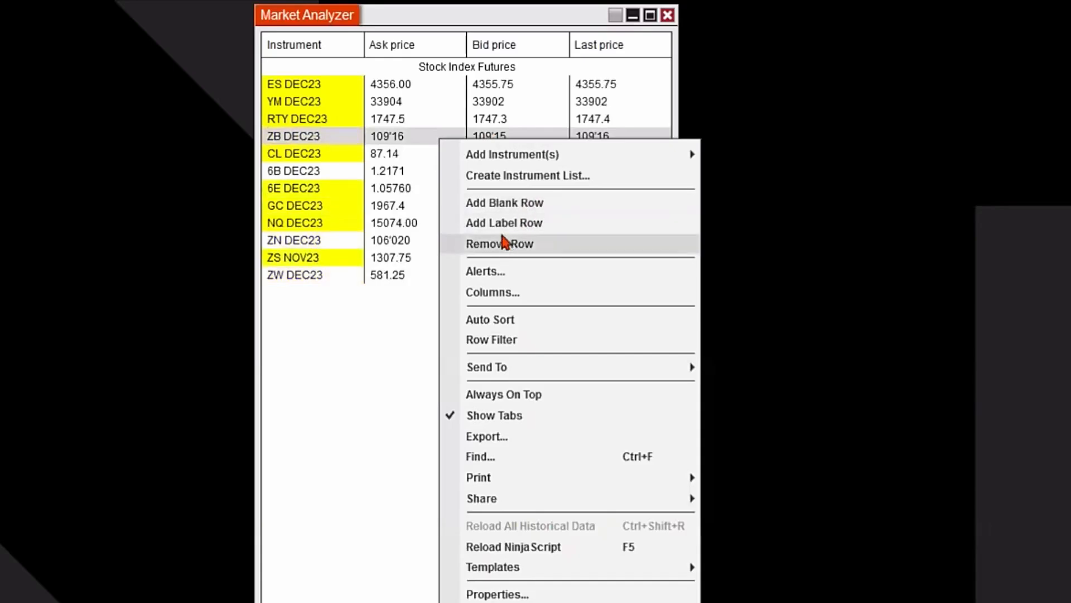
- Insert a 'Treasury Futures' label row below RTY DEC23, above ZB and ZN
{"action": "left_click", "coordinate": [503, 222]}
{"action": "type", "text": "Tre"}
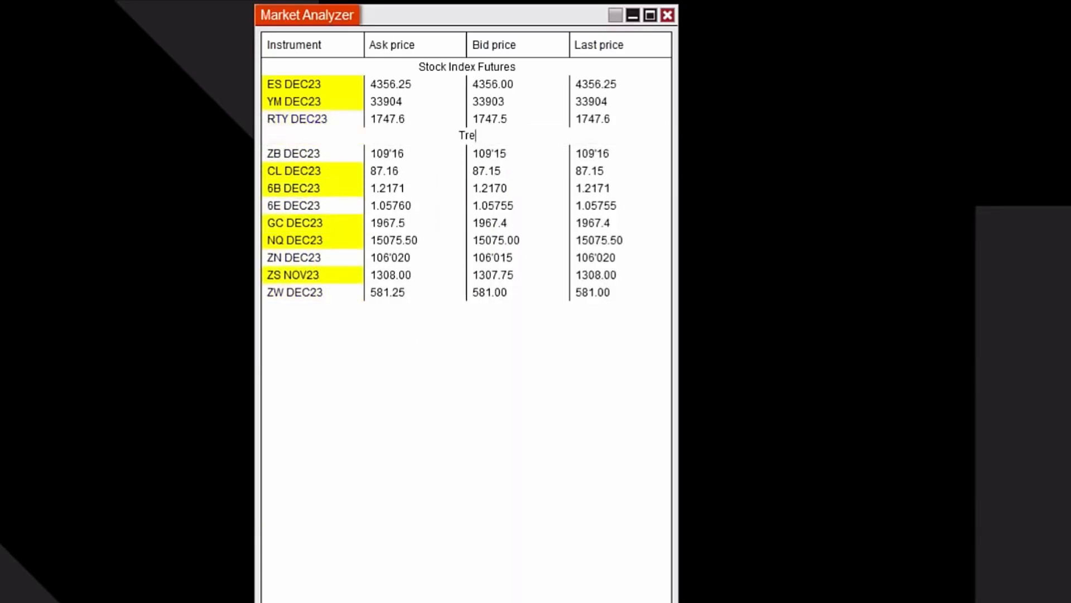
{"action": "type", "text": "asury Futures"}
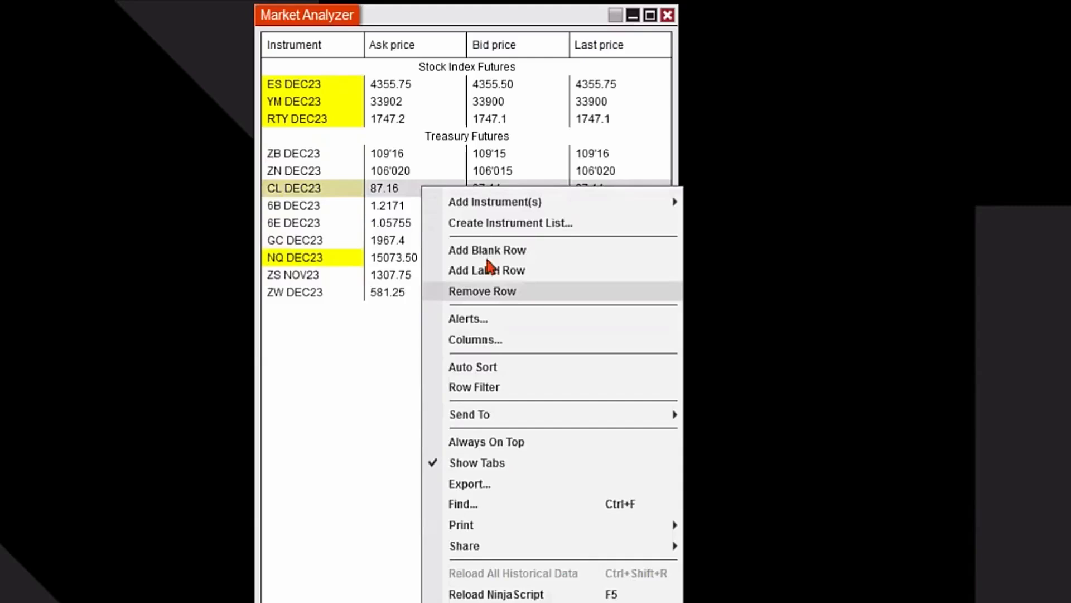
{"action": "mouse_move", "coordinate": [507, 279]}
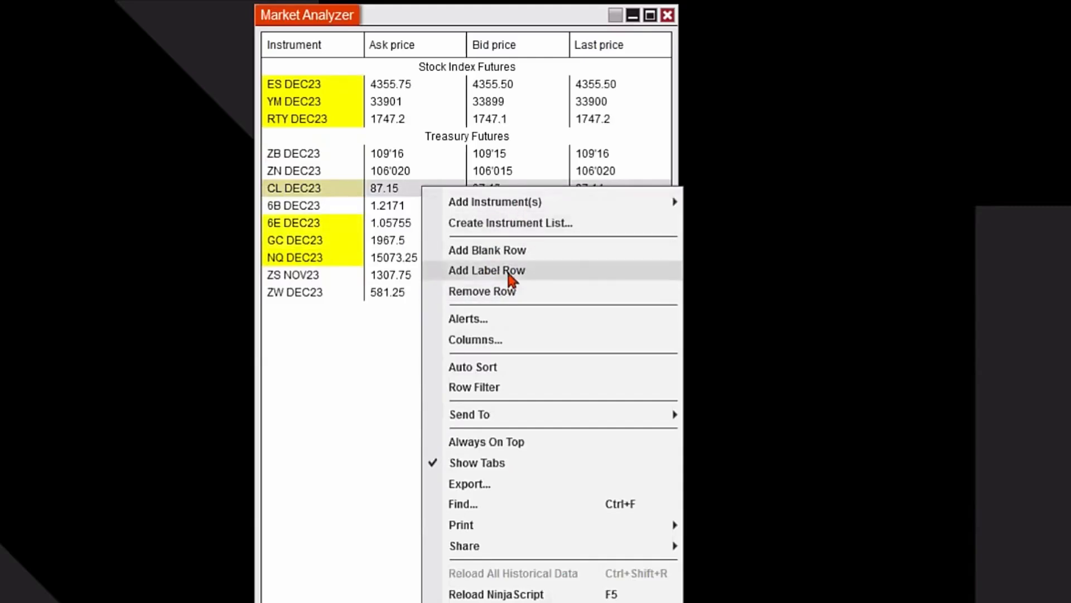
- Insert a label row above CL DEC23 to start the Energy Futures group
{"action": "left_click", "coordinate": [486, 270]}
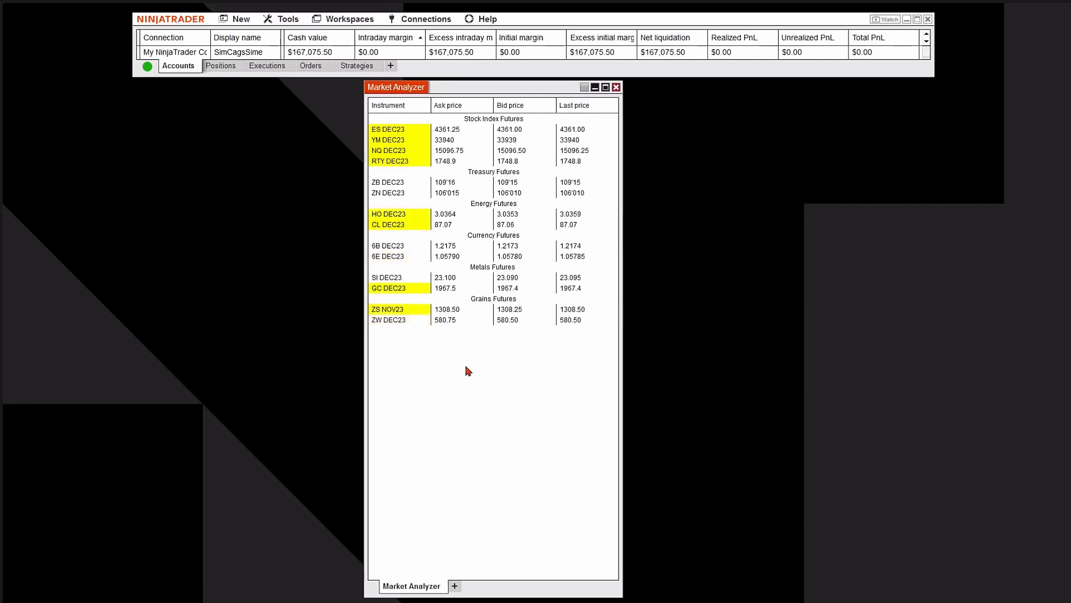
- Set the Market Analyzer's row-changed highlight background to Transparent in Properties
{"action": "right_click", "coordinate": [466, 369]}
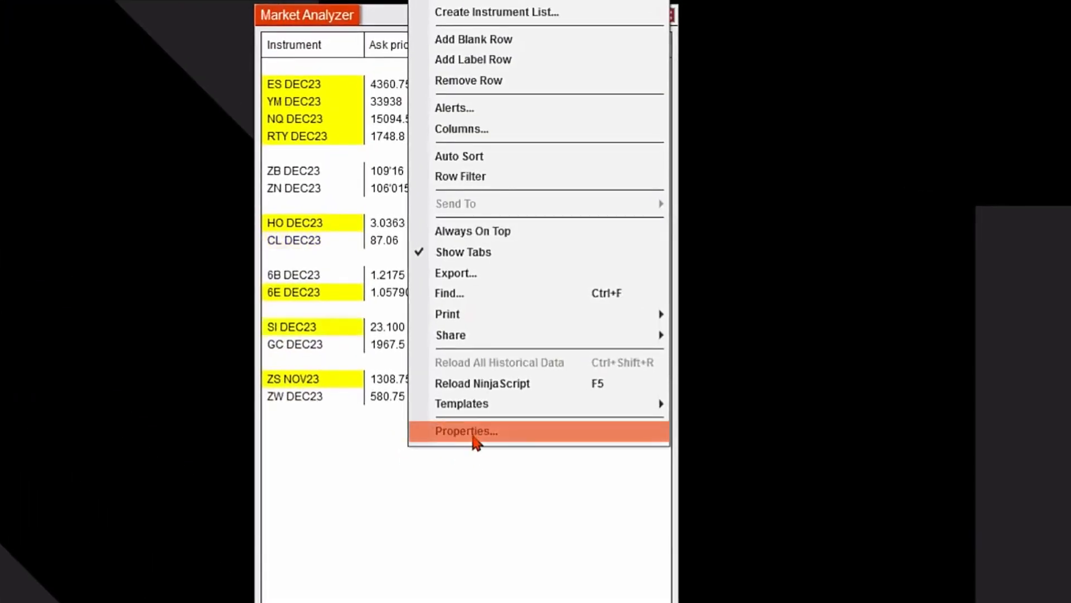
{"action": "left_click", "coordinate": [466, 430]}
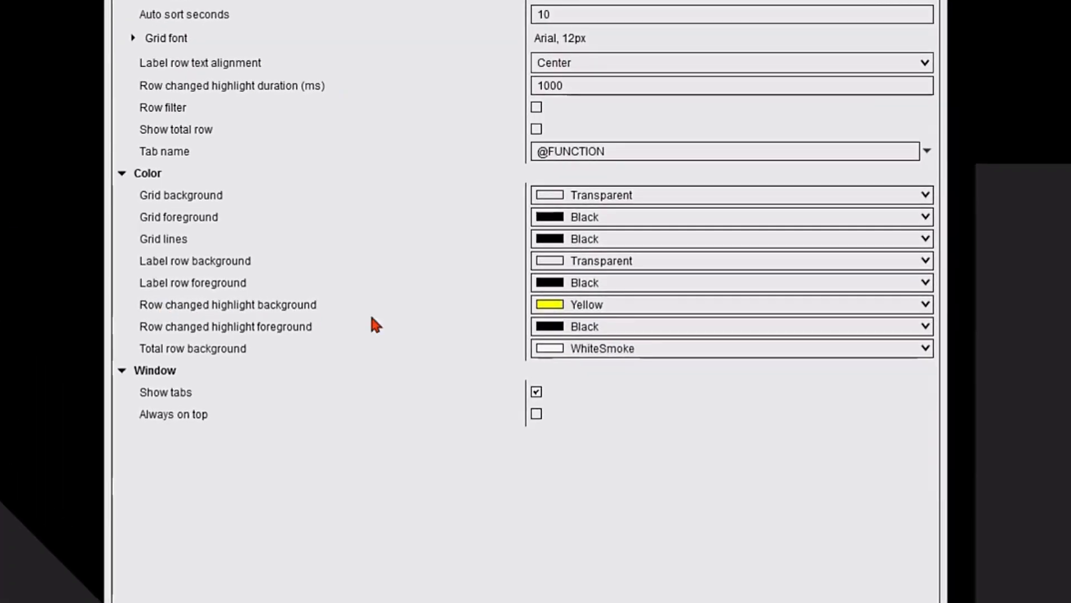
{"action": "left_click", "coordinate": [919, 304]}
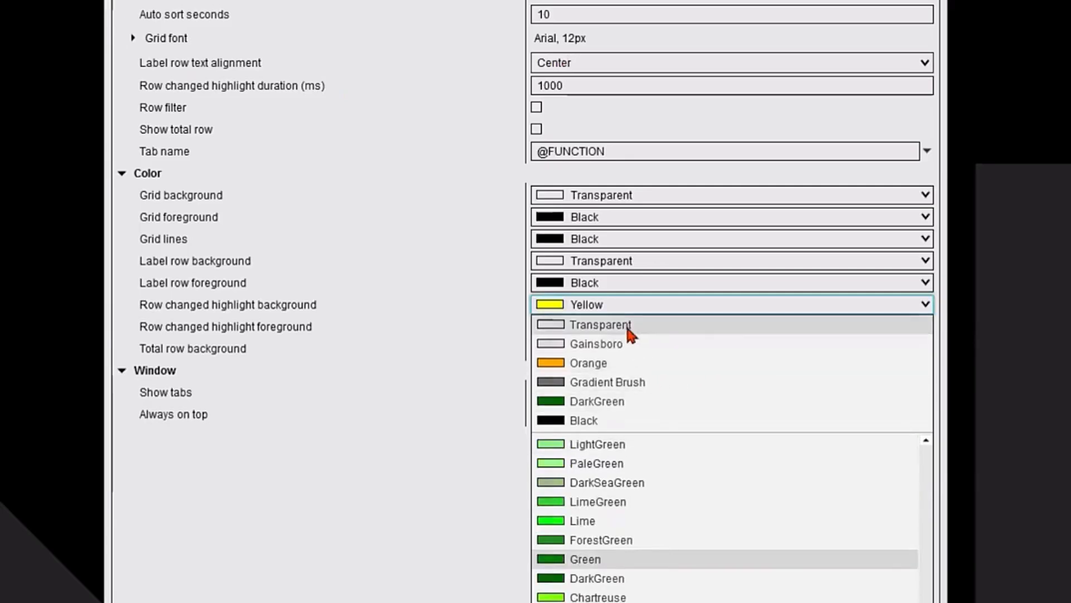
{"action": "left_click", "coordinate": [599, 323]}
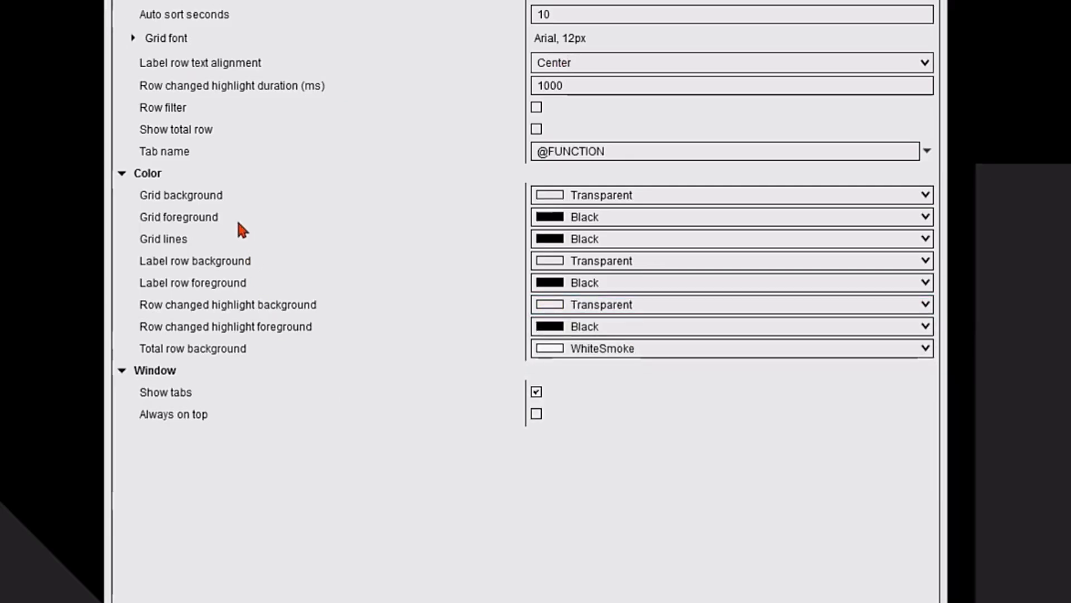
{"action": "mouse_move", "coordinate": [173, 278]}
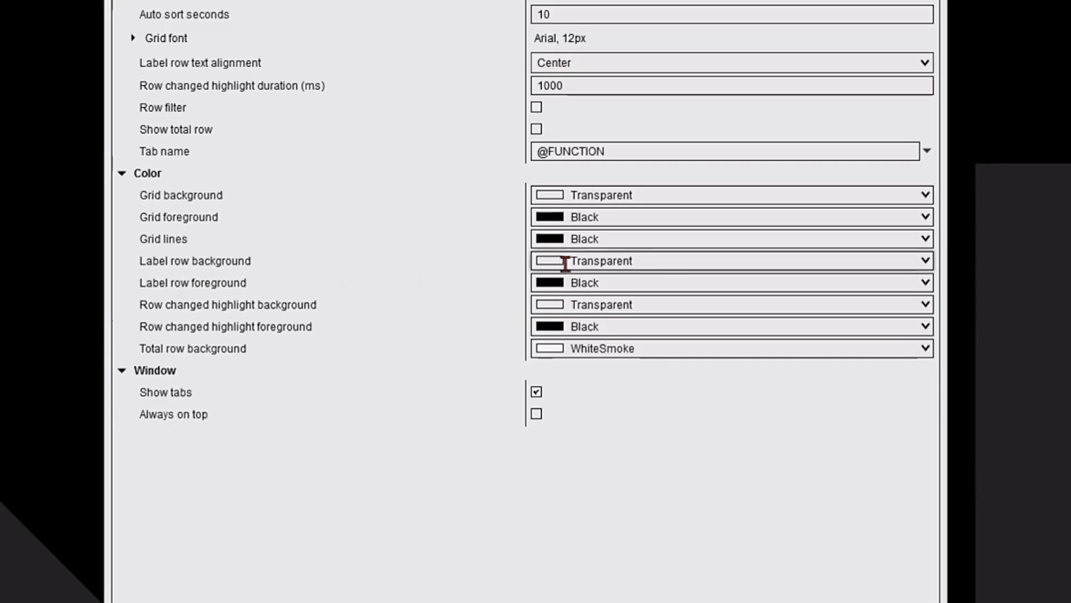
- Change the label row background color from Transparent to CornflowerBlue
{"action": "left_click", "coordinate": [925, 261]}
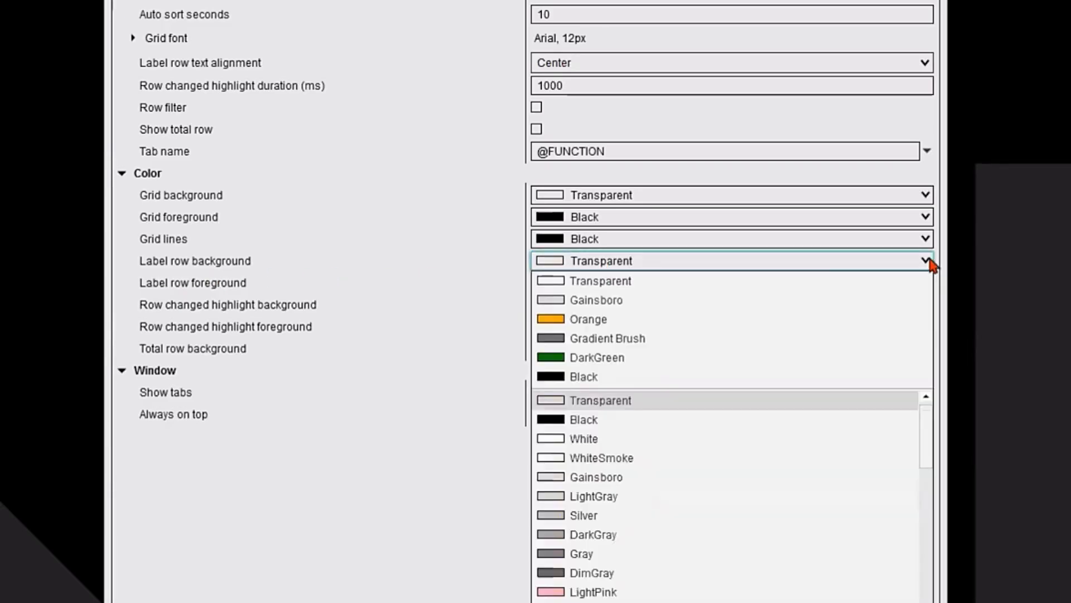
{"action": "scroll", "scroll_direction": "down", "scroll_amount": 3}
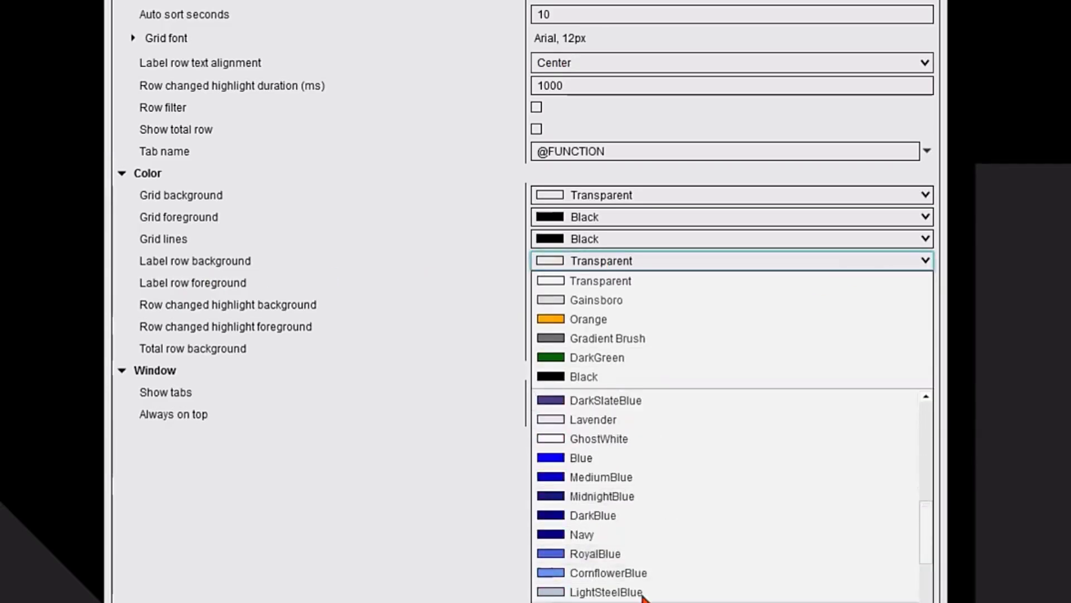
{"action": "left_click", "coordinate": [611, 573]}
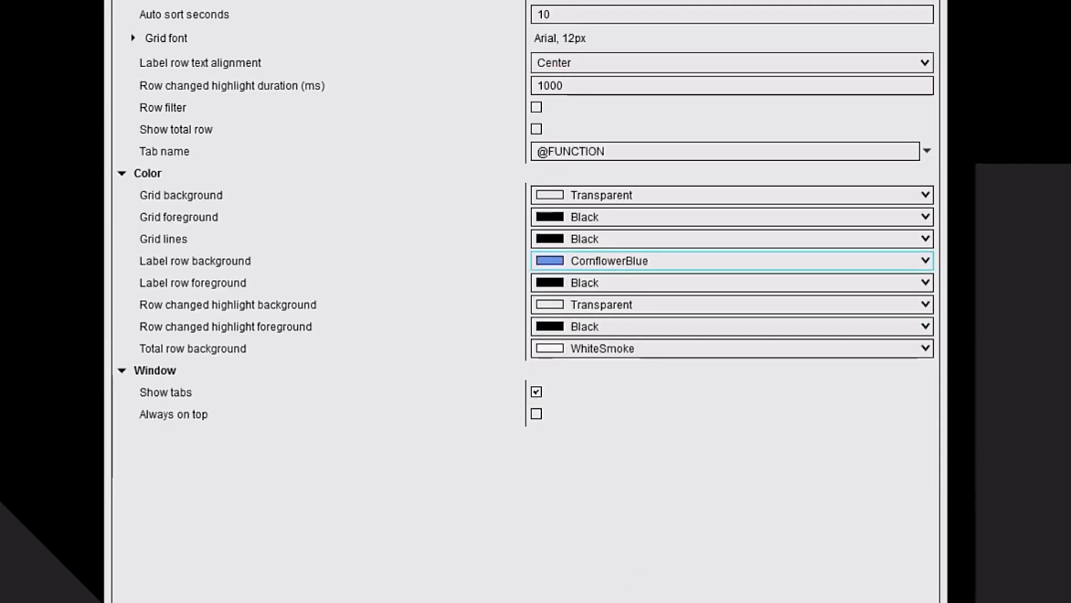